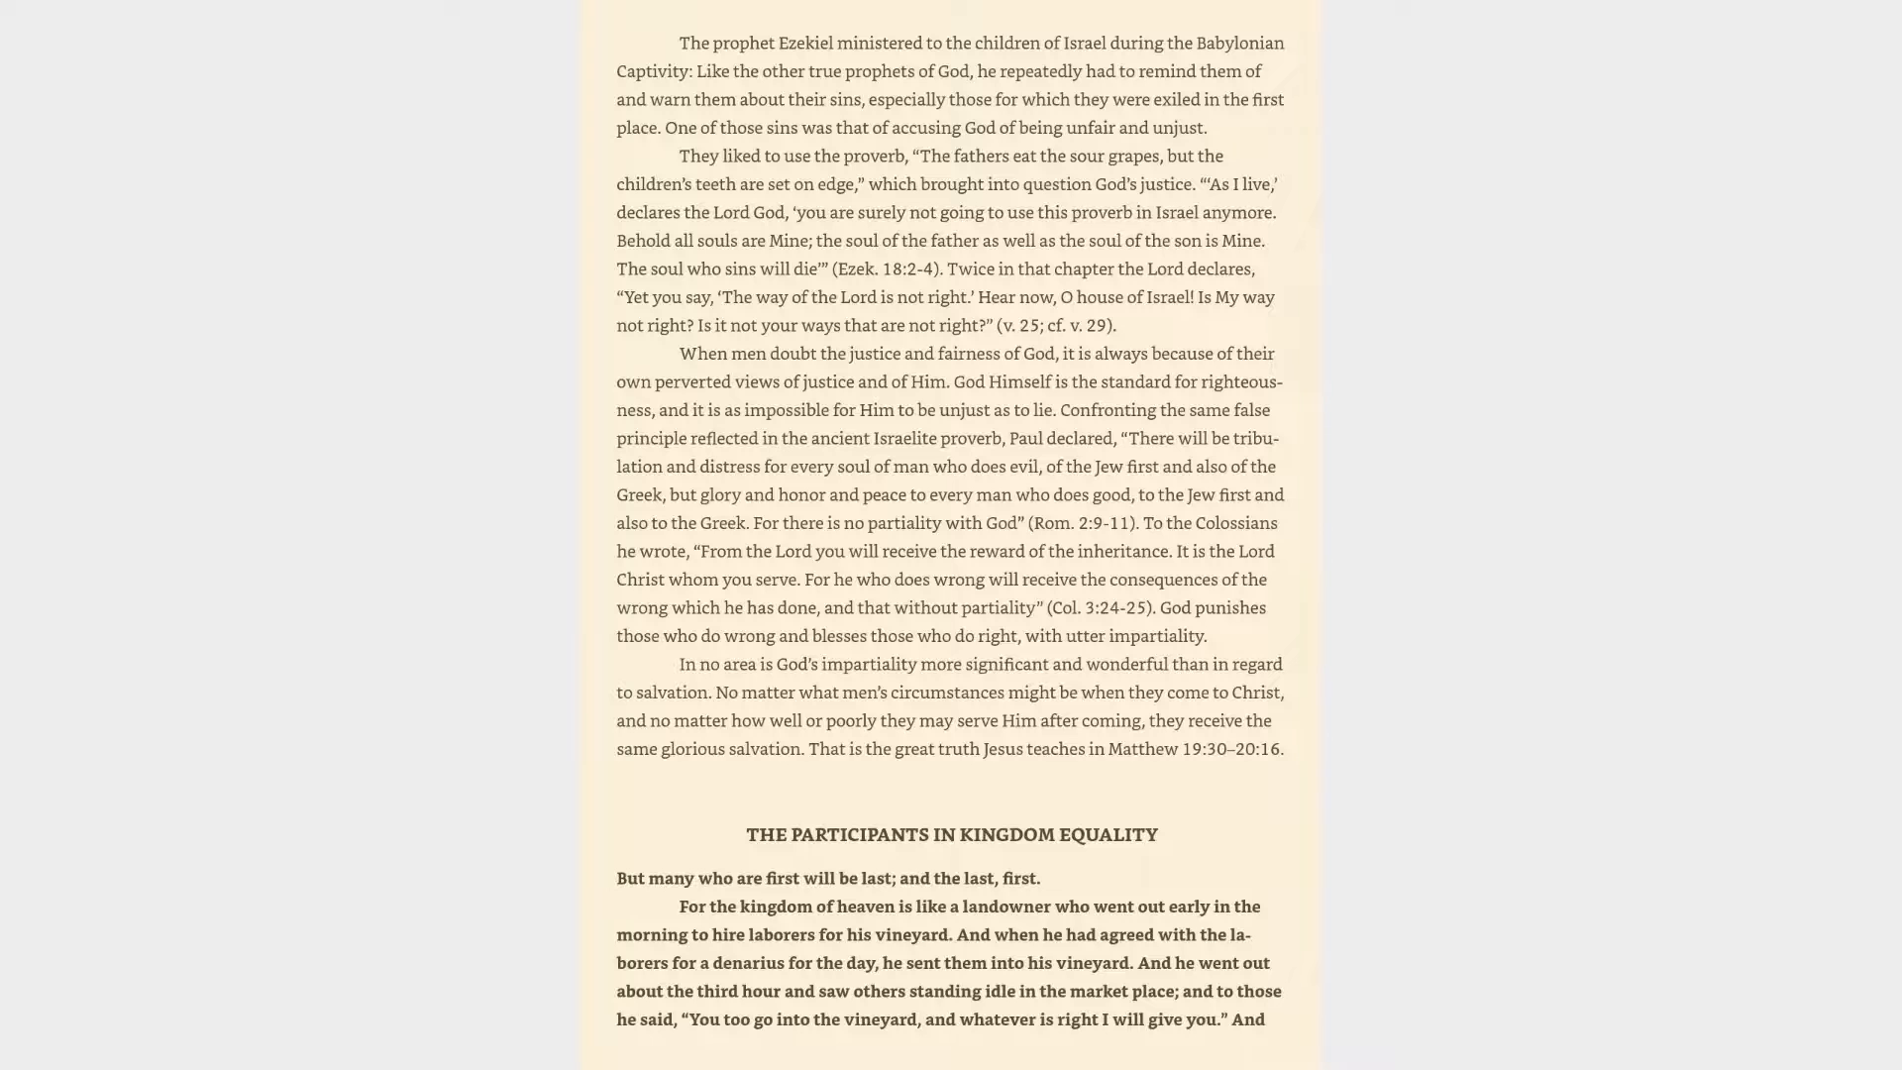
pyautogui.scroll(-3)
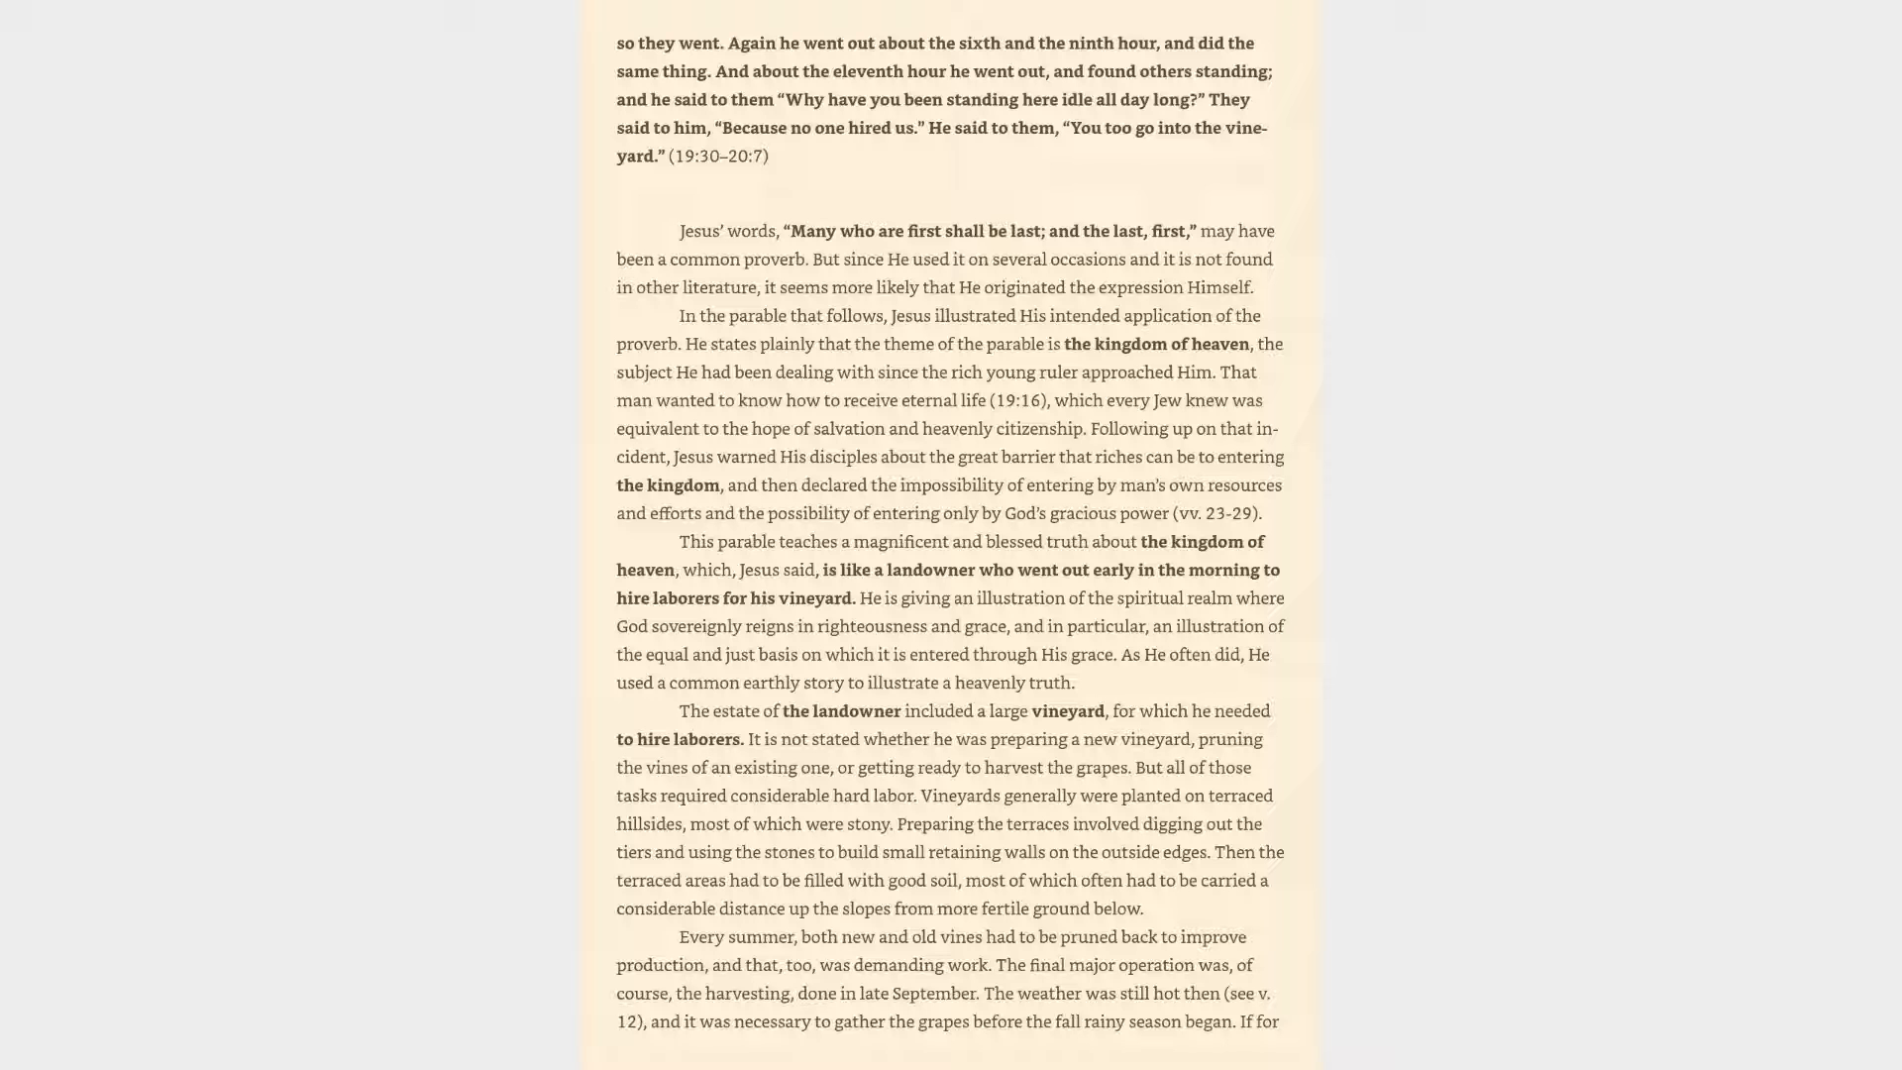
pyautogui.scroll(-3)
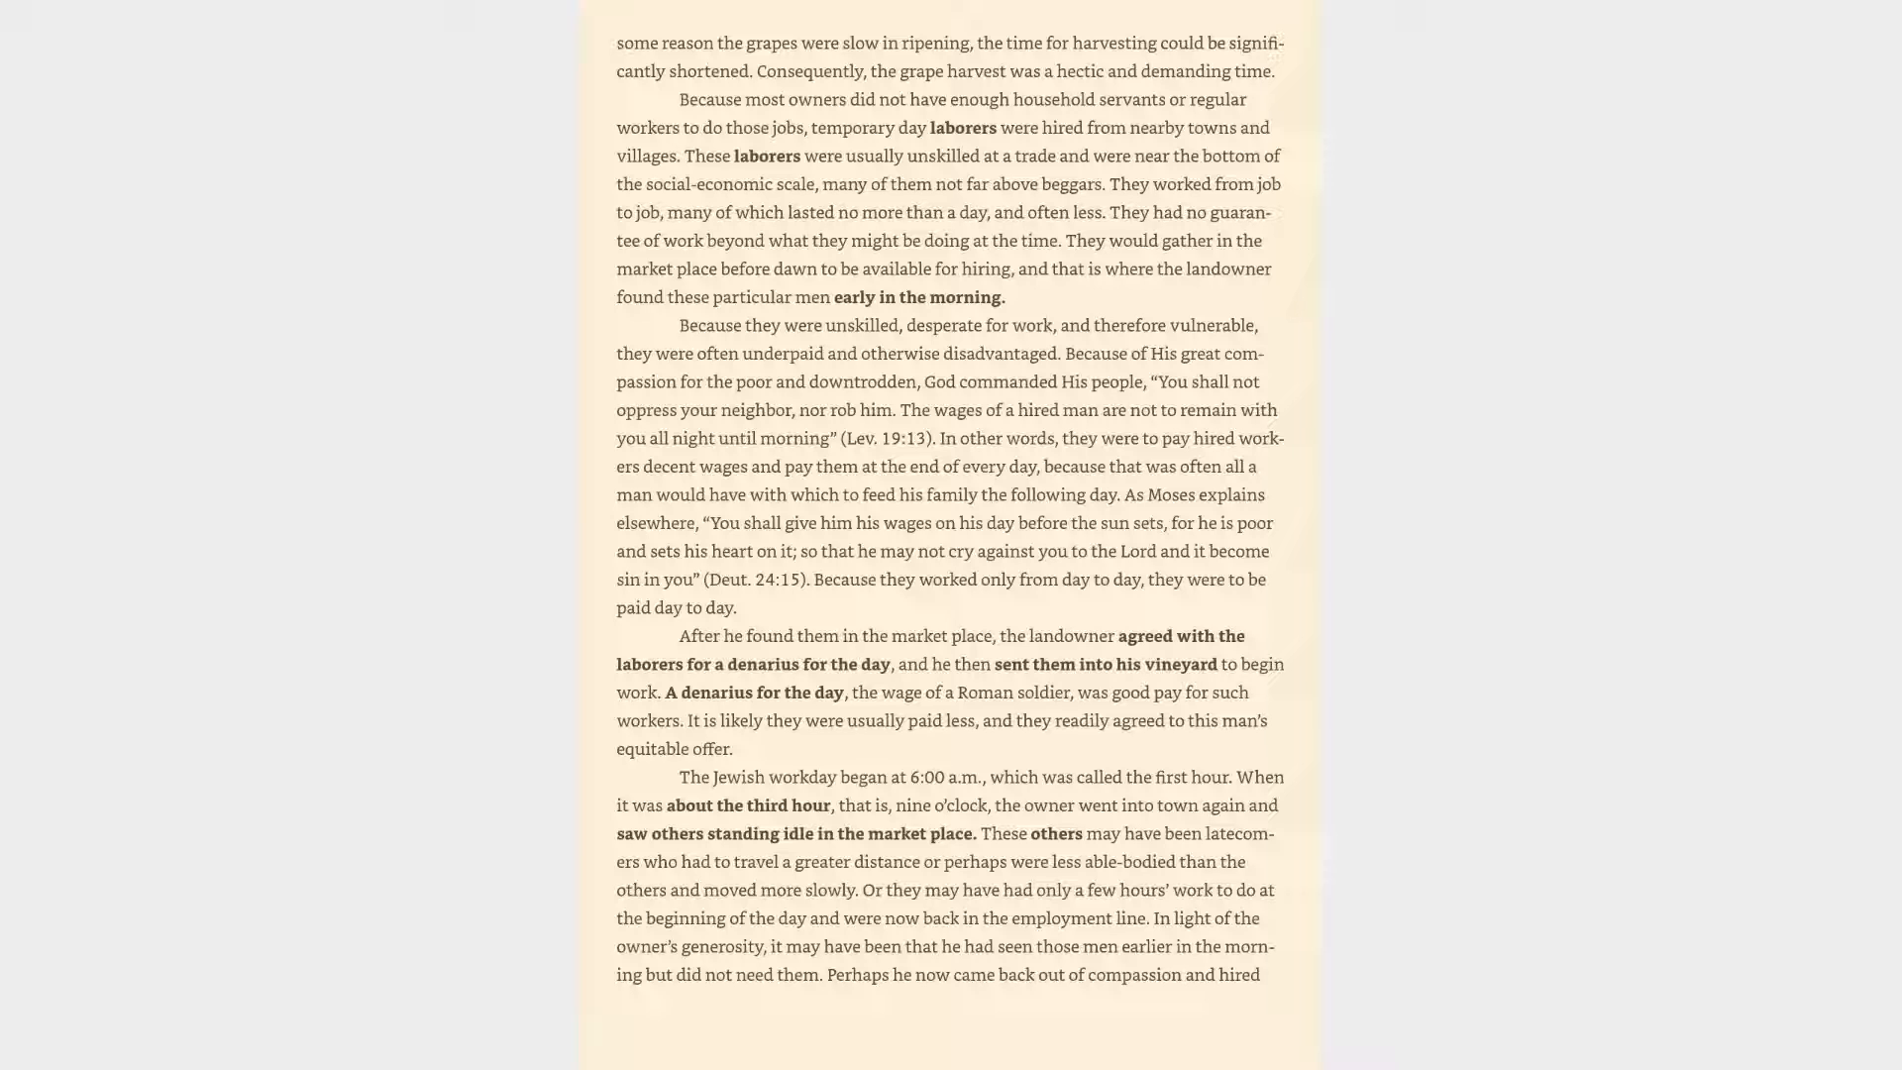
pyautogui.scroll(-3)
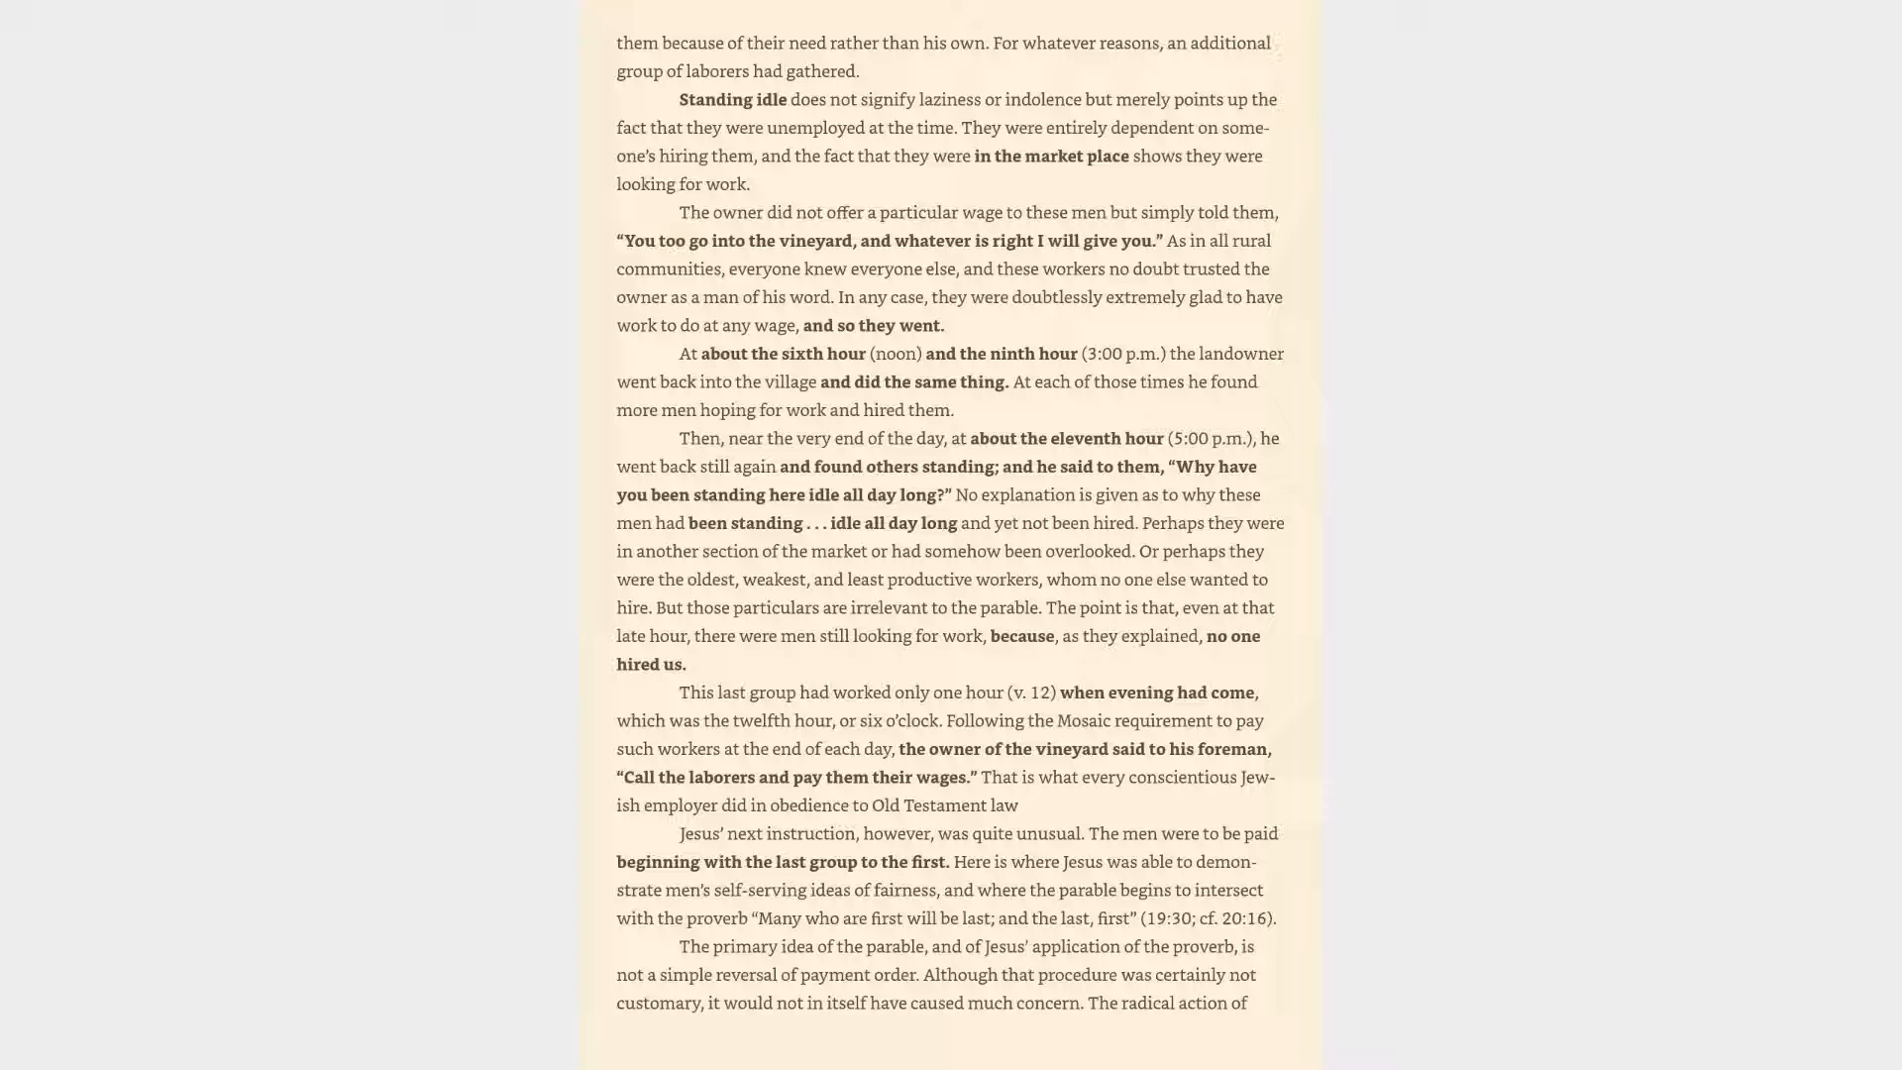
pyautogui.scroll(-3)
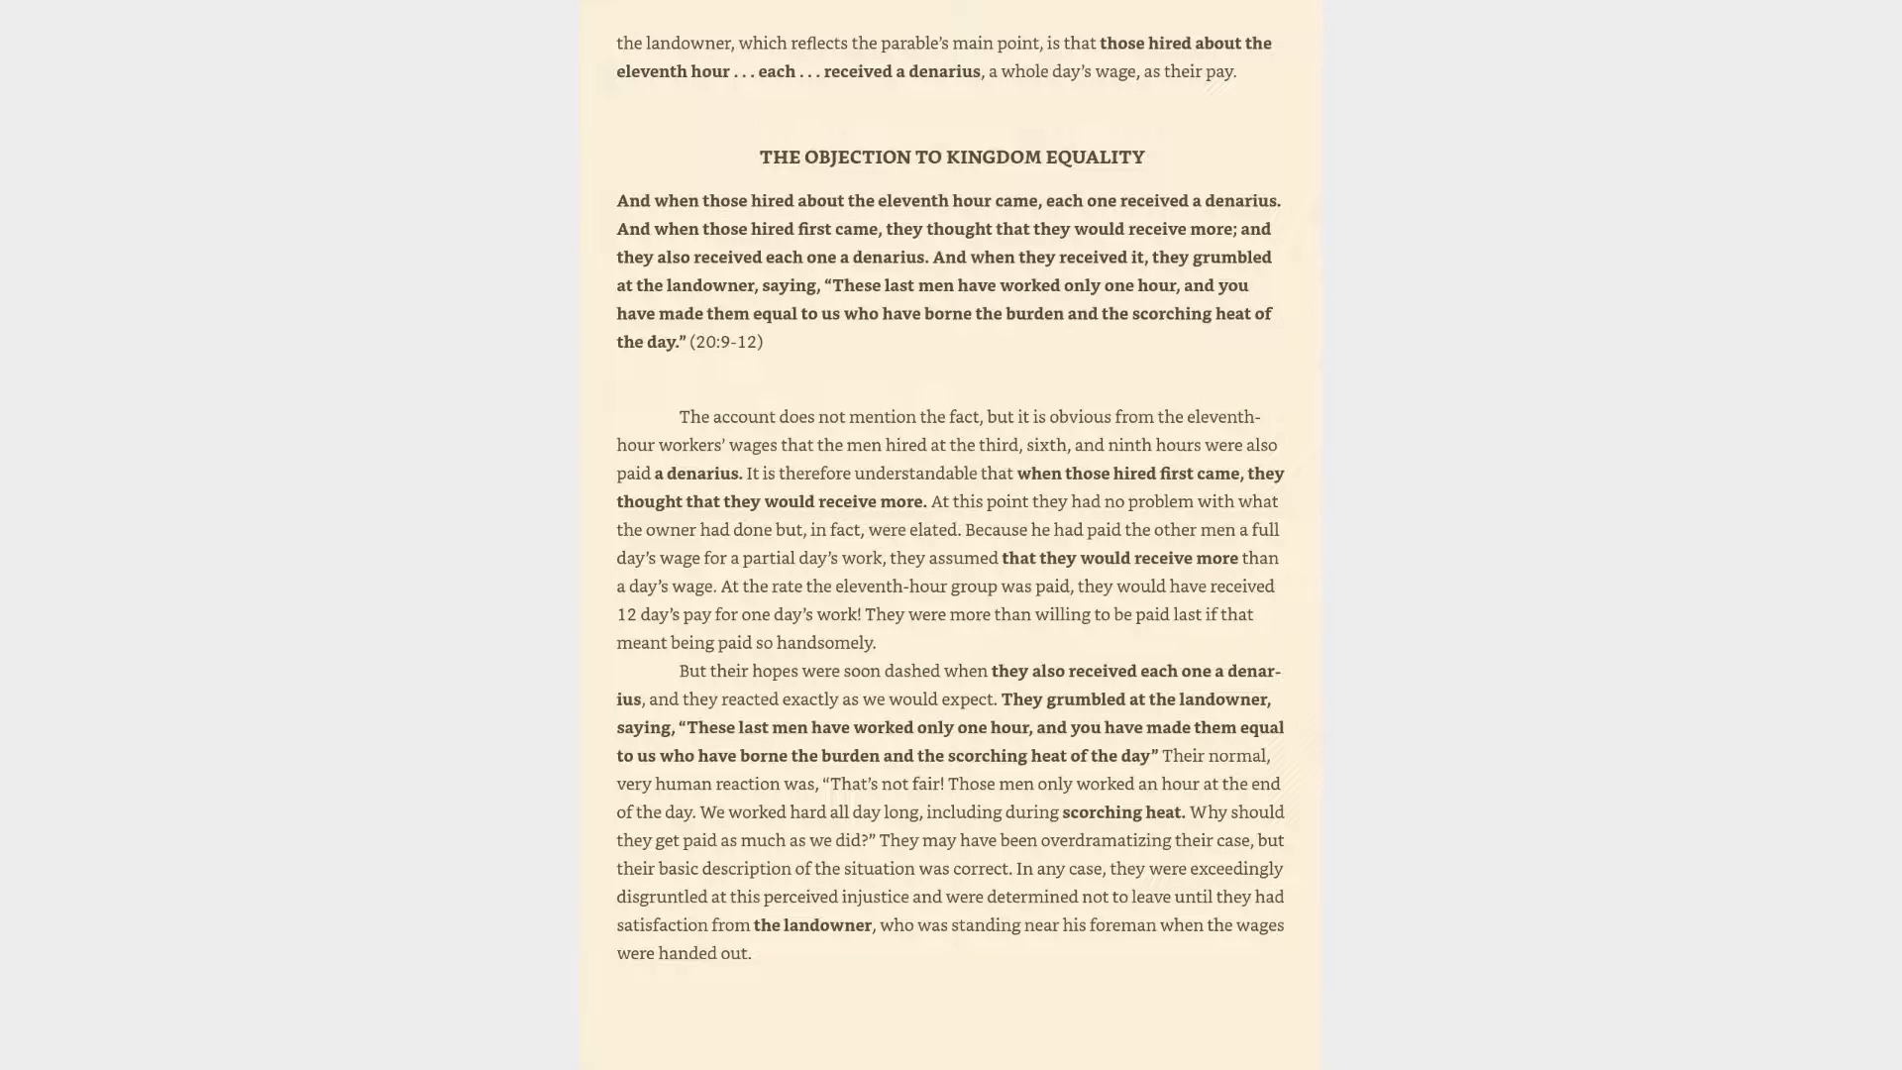
pyautogui.scroll(-3)
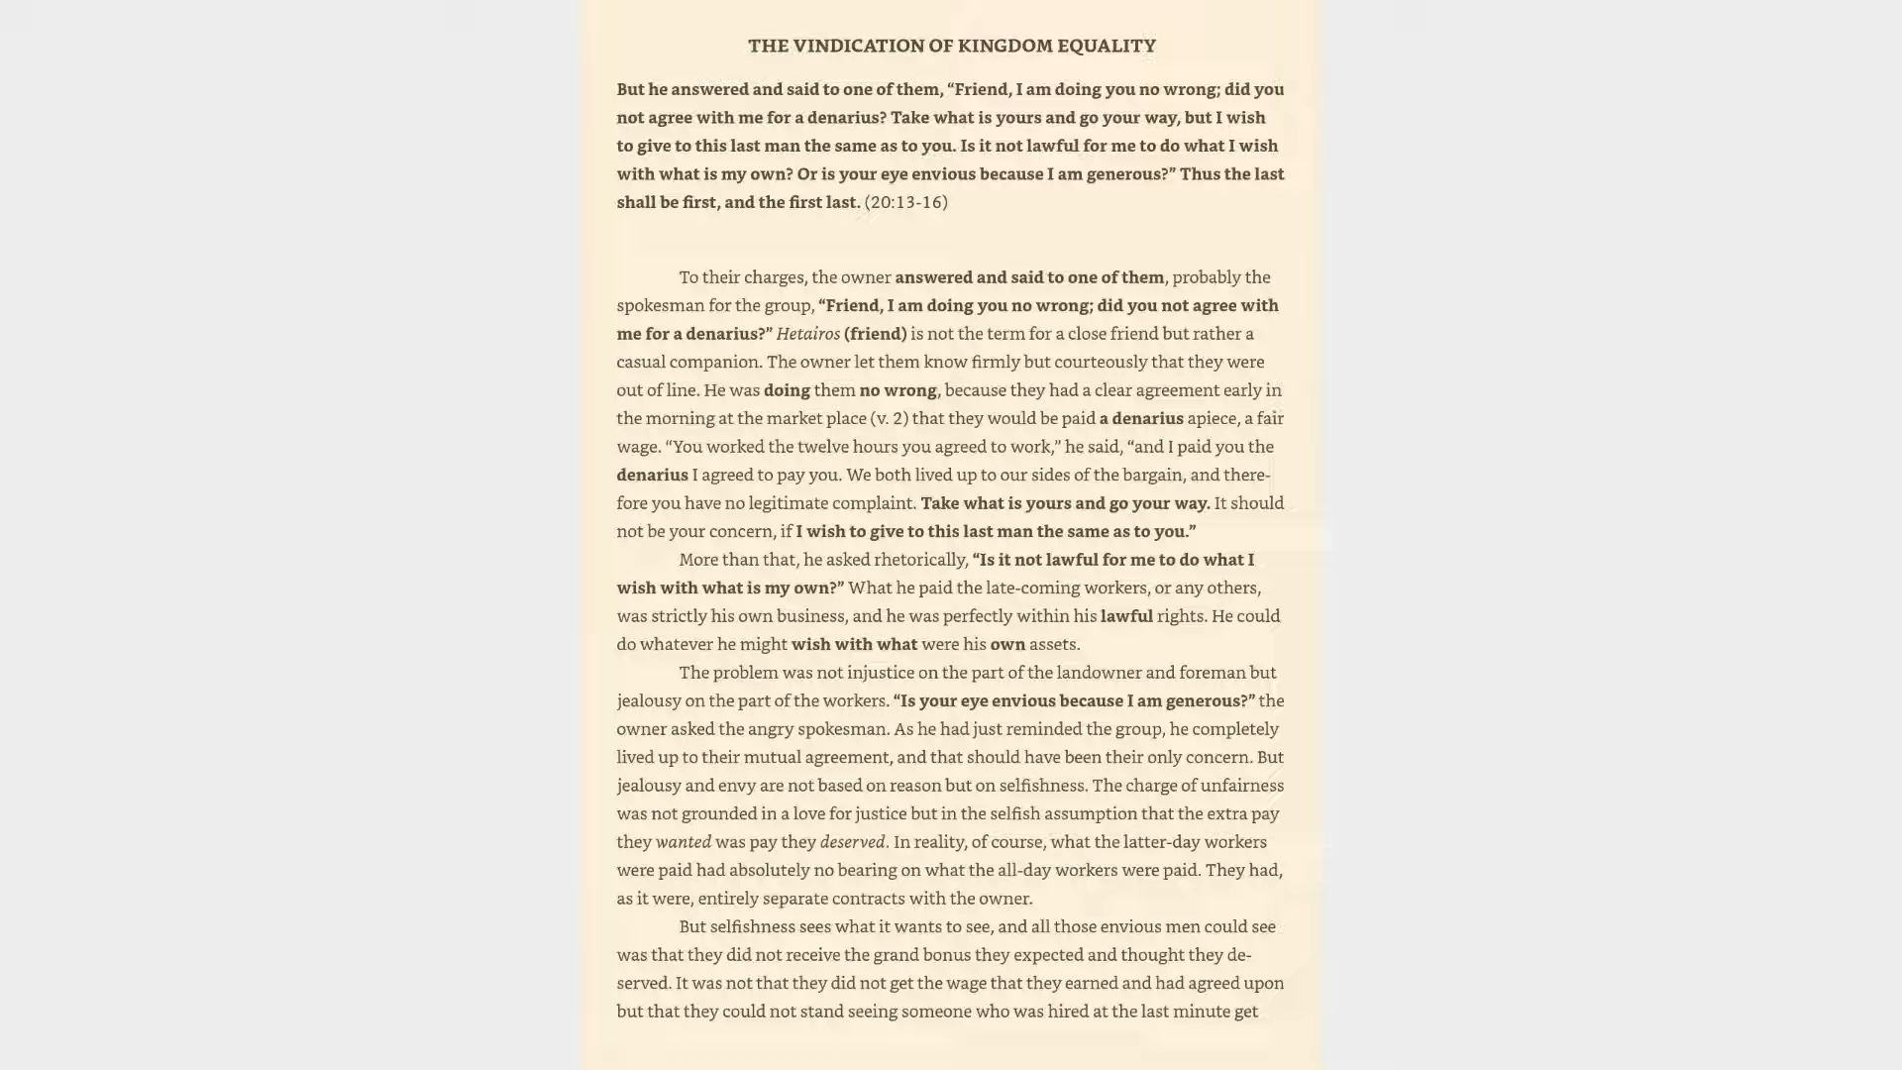
pyautogui.scroll(-3)
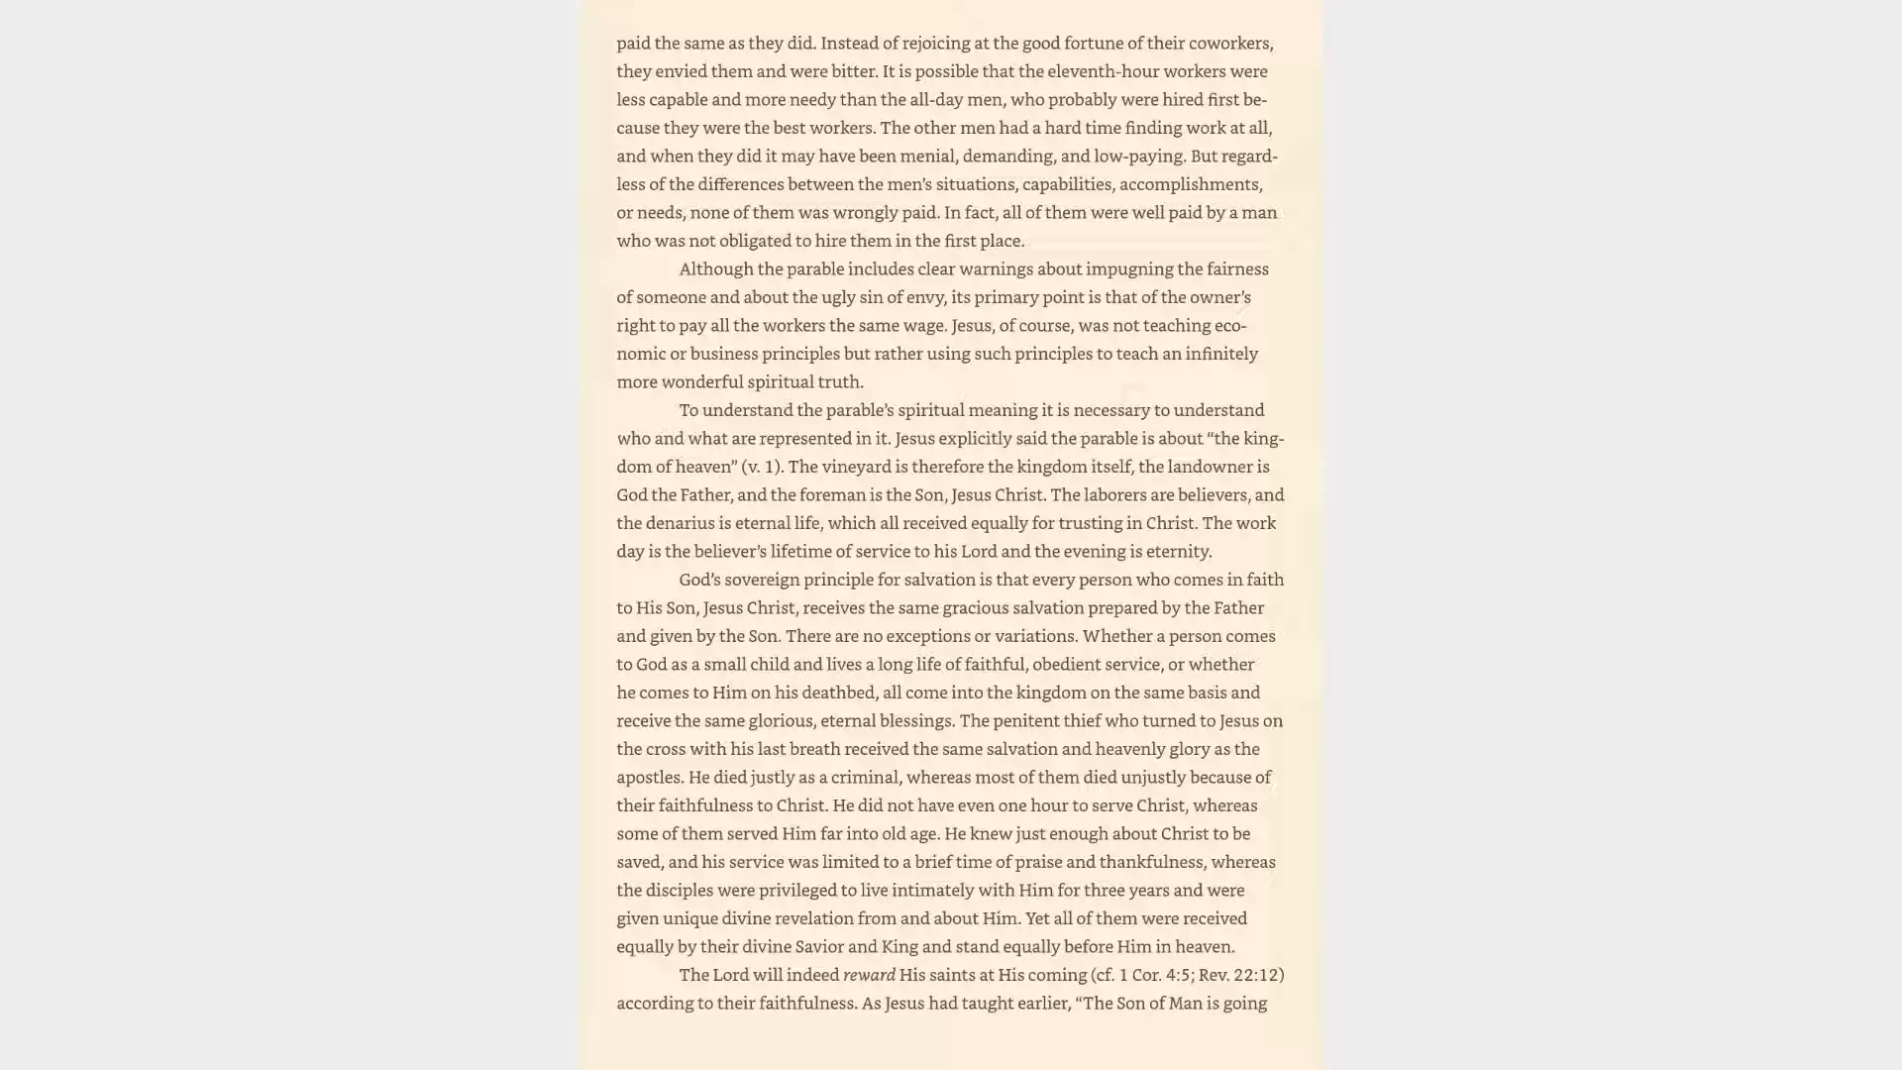
pyautogui.scroll(-3)
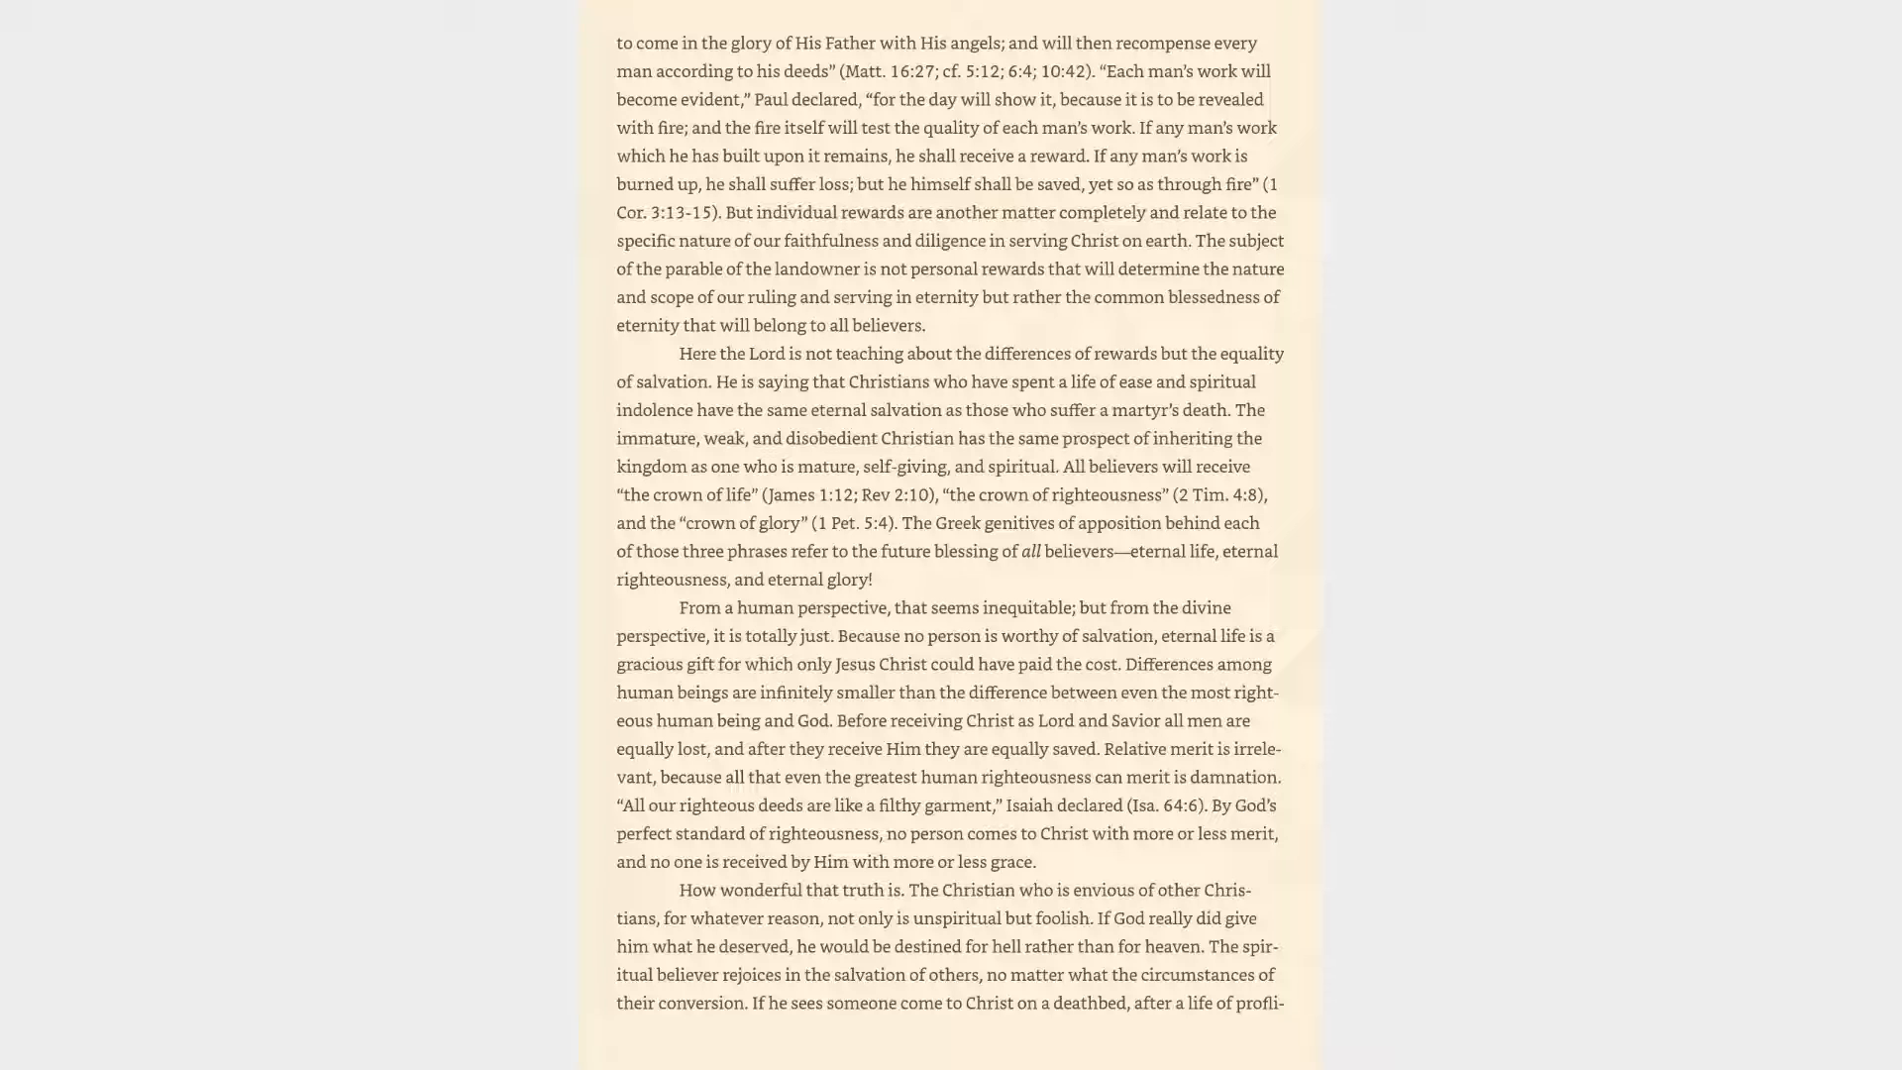
pyautogui.scroll(-3)
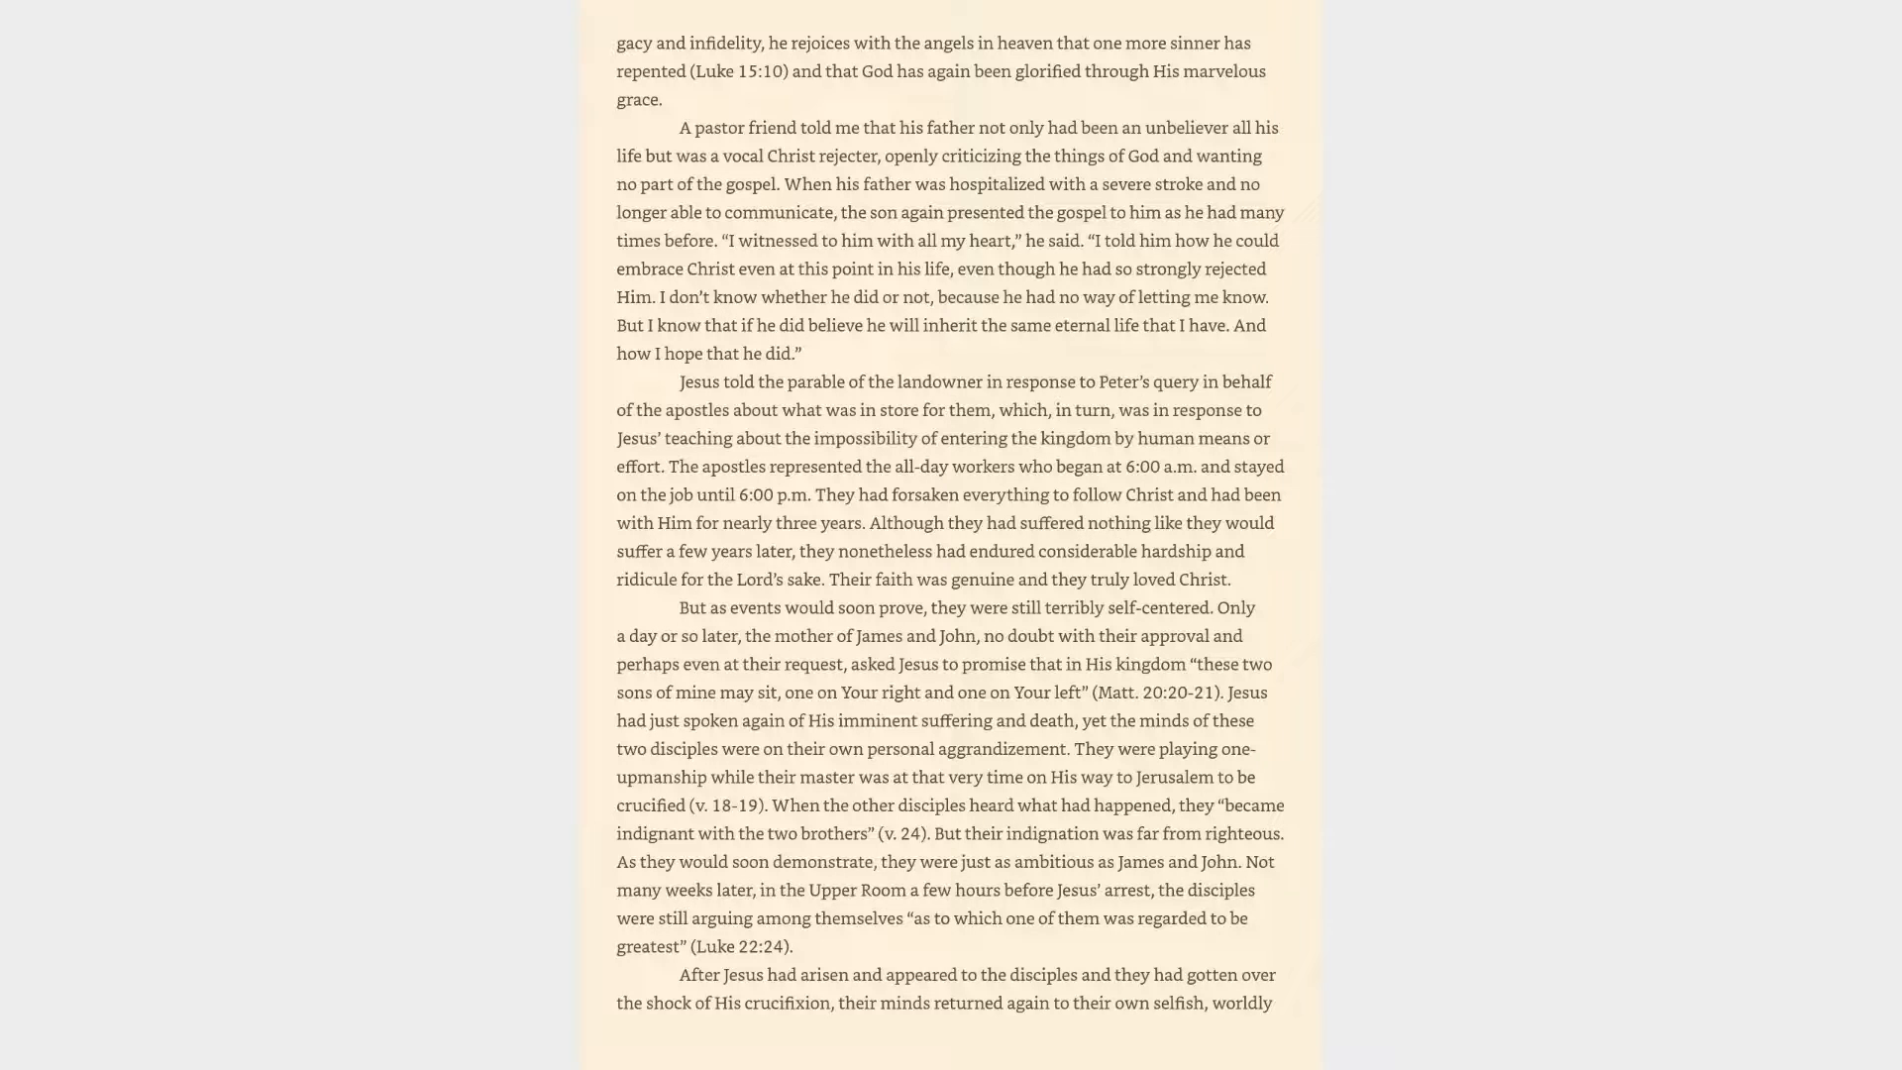
pyautogui.scroll(-3)
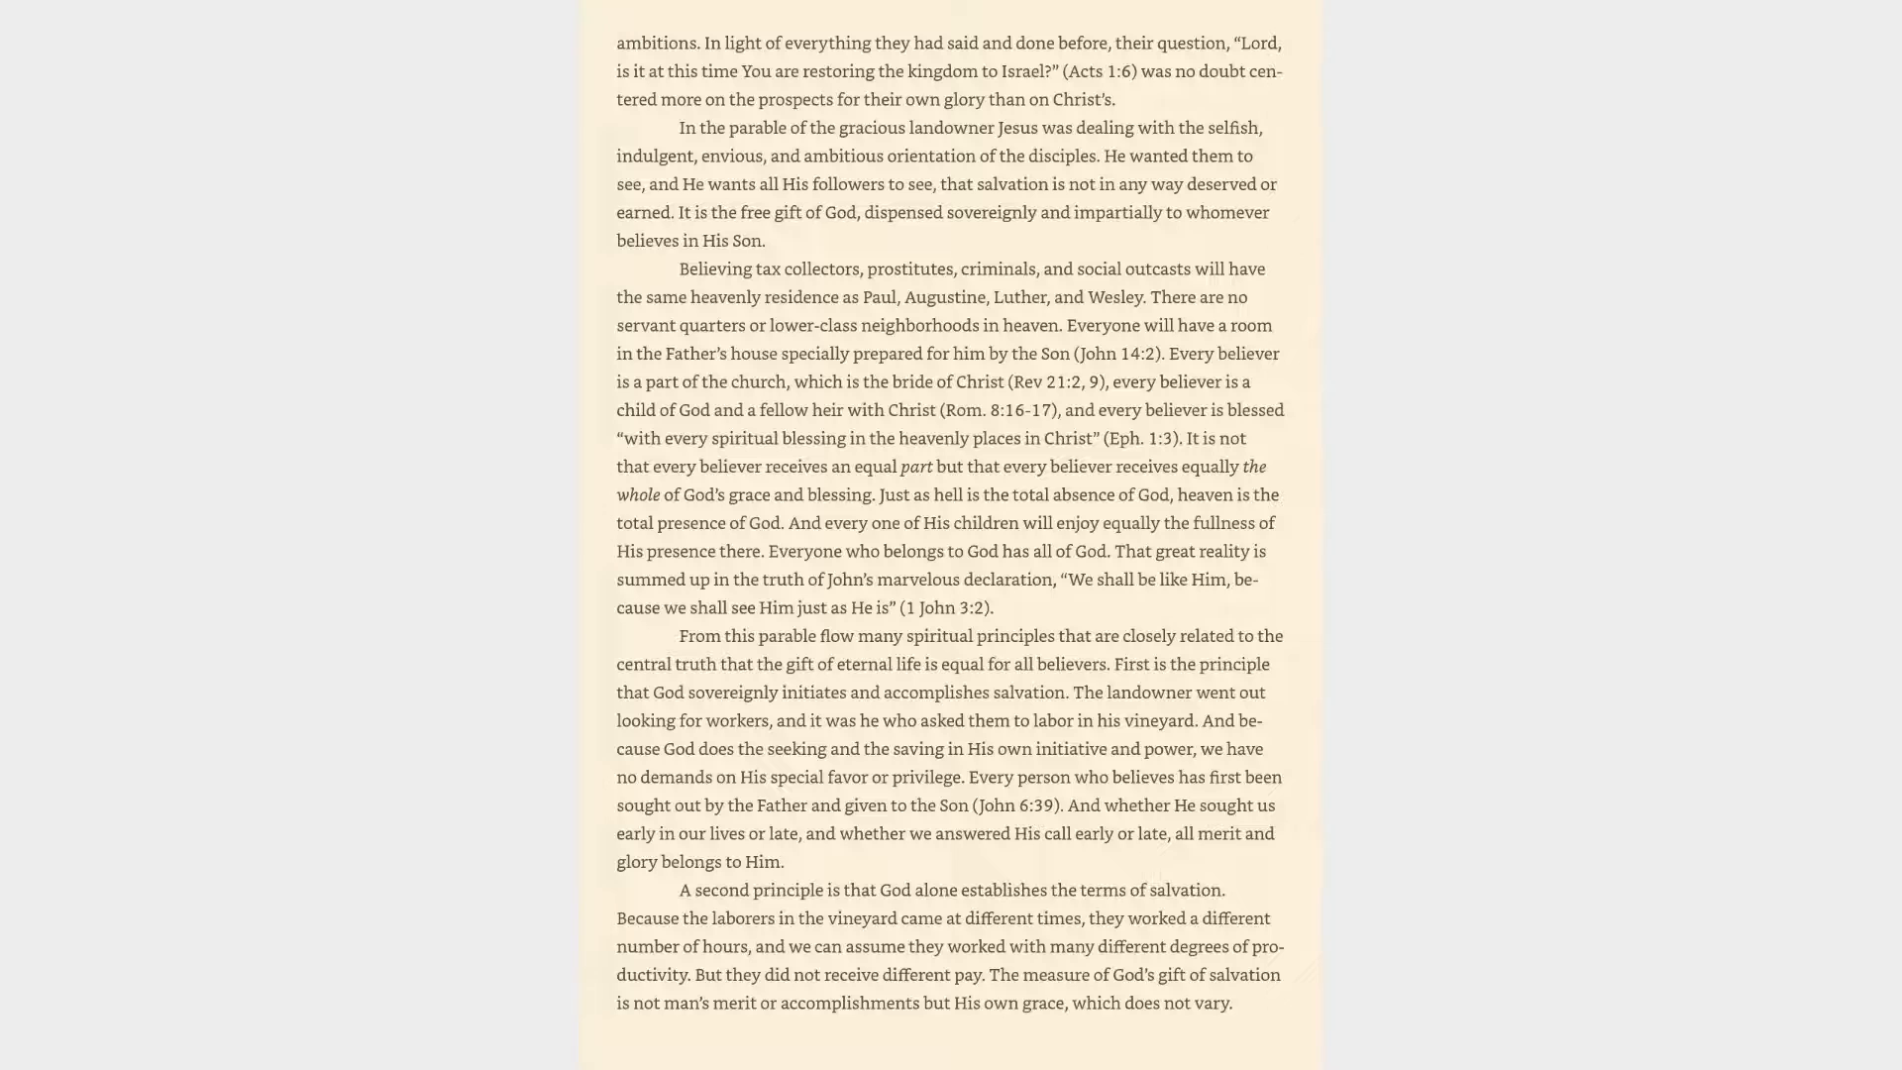
pyautogui.scroll(-3)
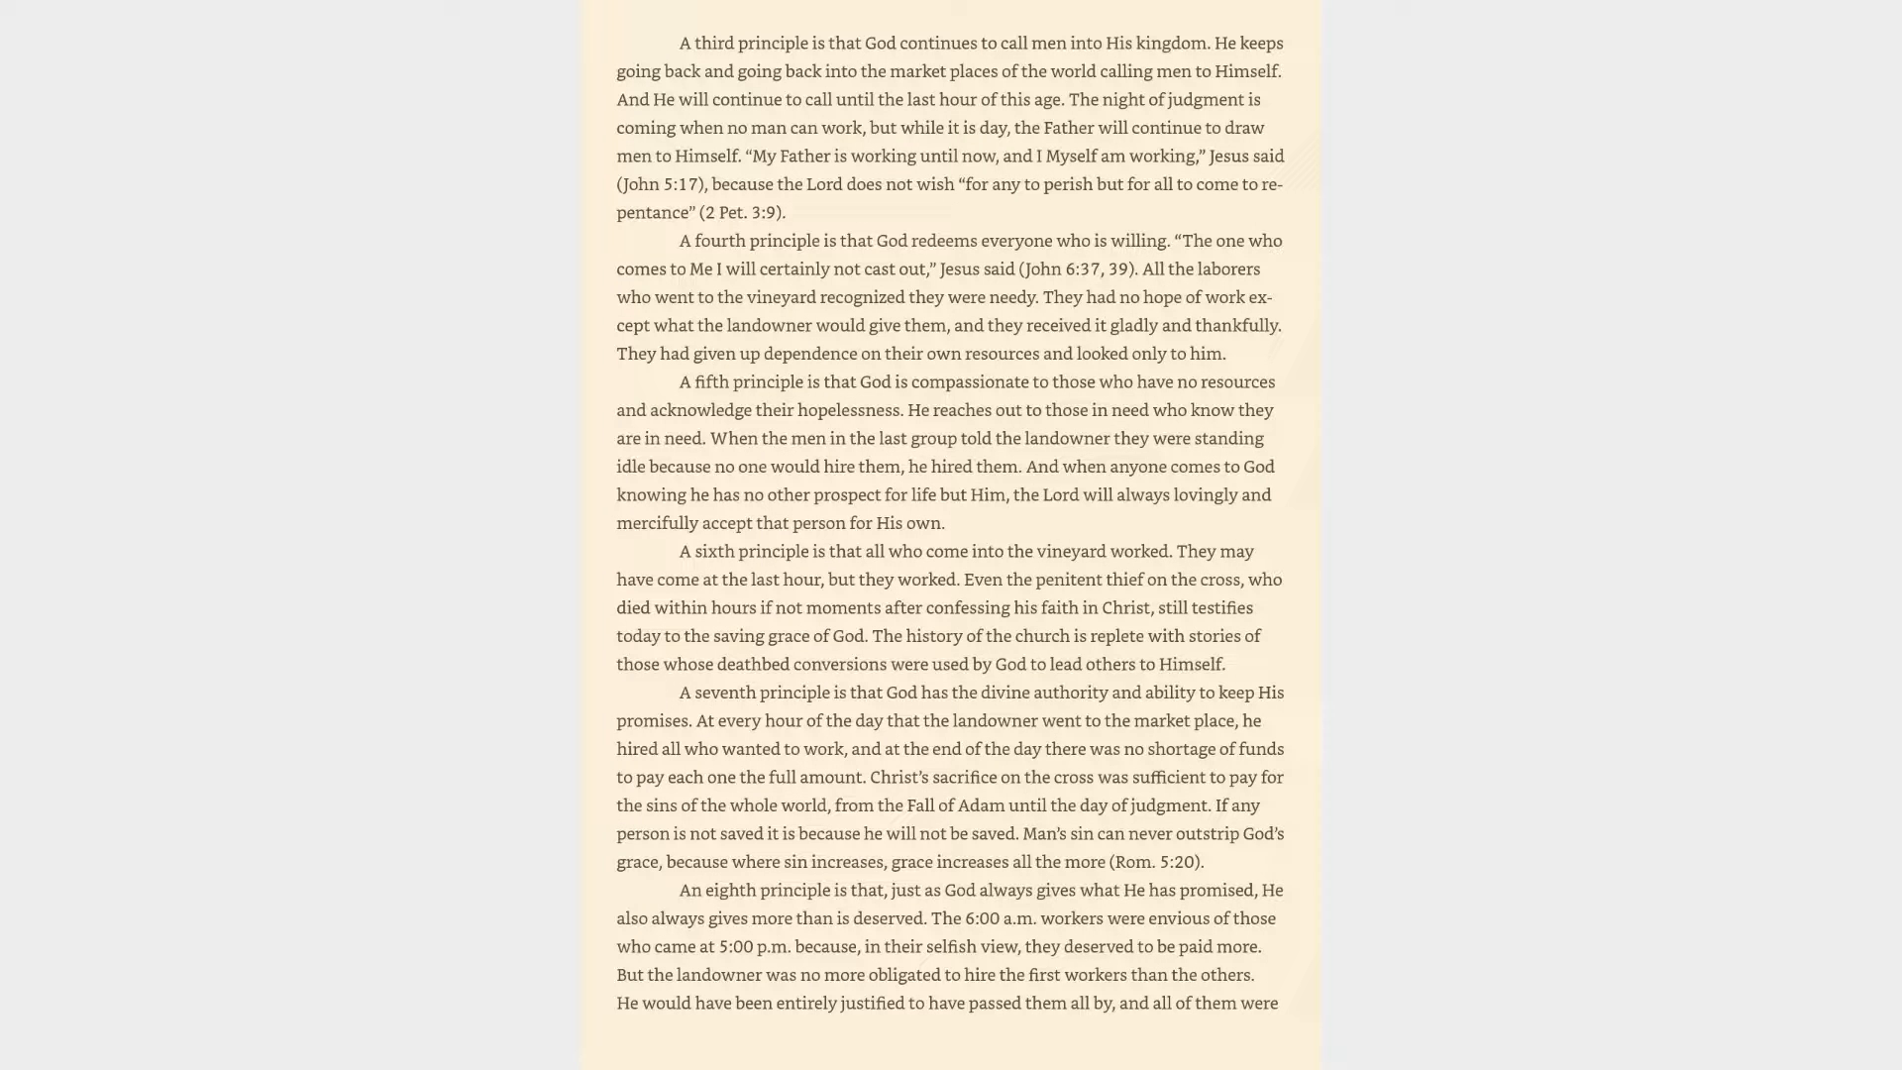